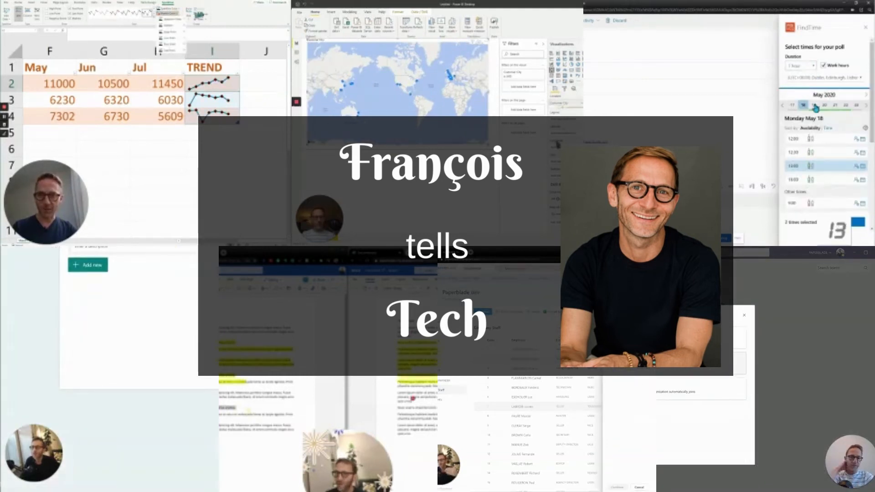
Start a Meet now instant meeting from the Webcam channel header.
{"action": "left_click", "coordinate": [825, 105]}
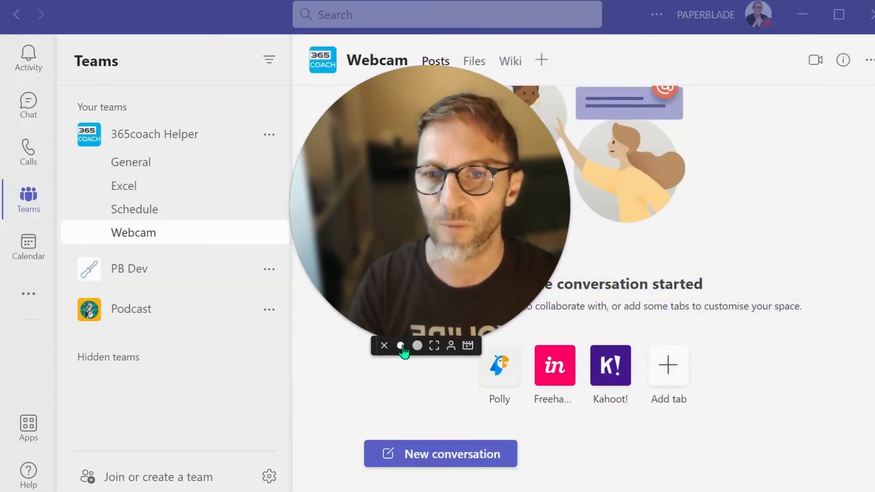
{"action": "left_click", "coordinate": [418, 345]}
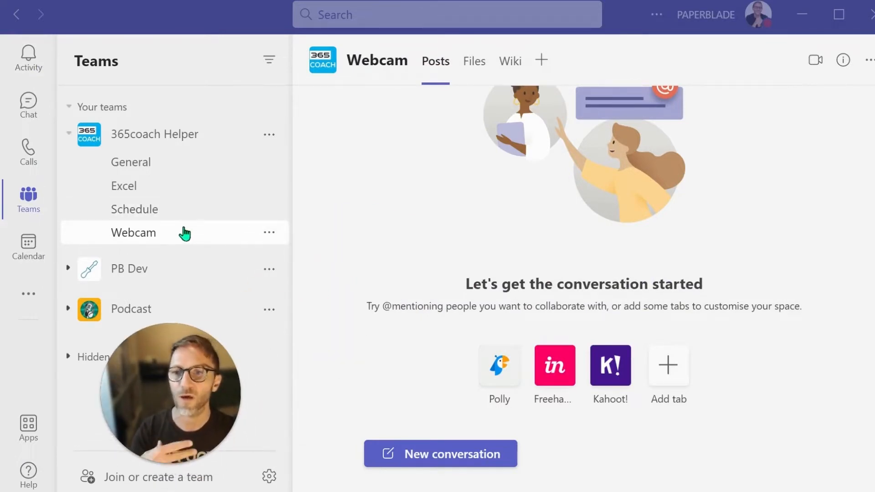
{"action": "mouse_move", "coordinate": [184, 237]}
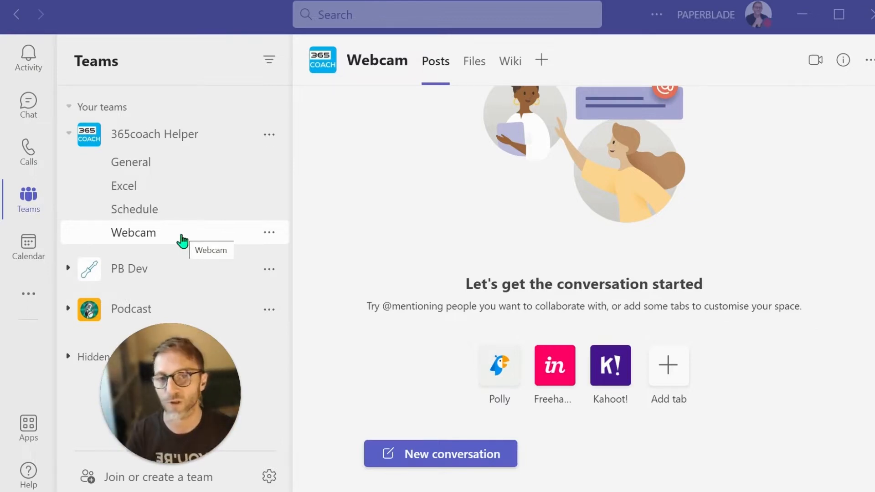
{"action": "mouse_move", "coordinate": [583, 94]}
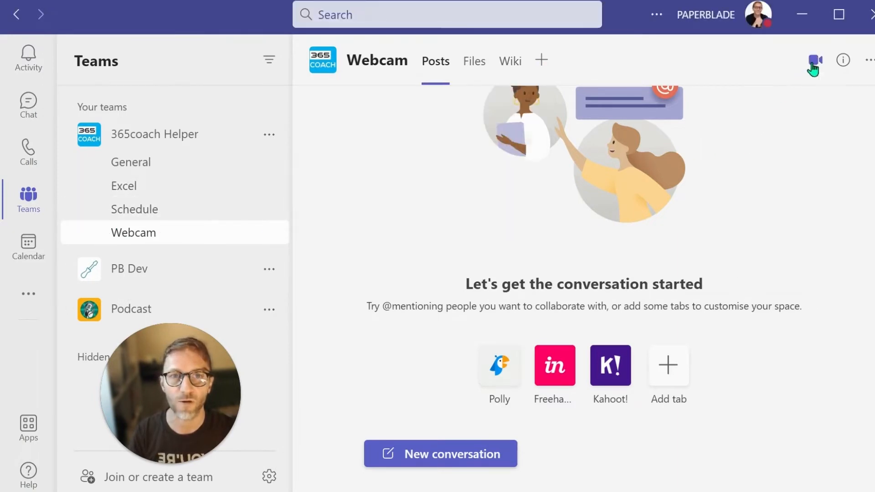
{"action": "left_click", "coordinate": [814, 60]}
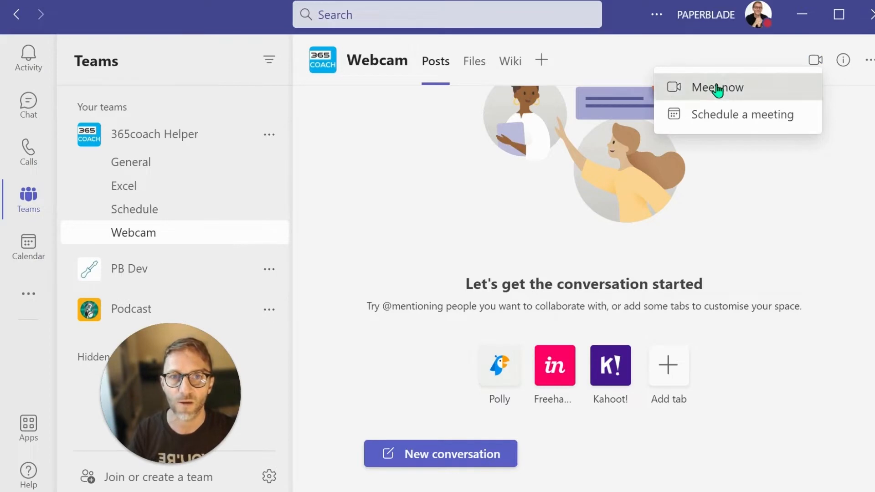
{"action": "left_click", "coordinate": [717, 88]}
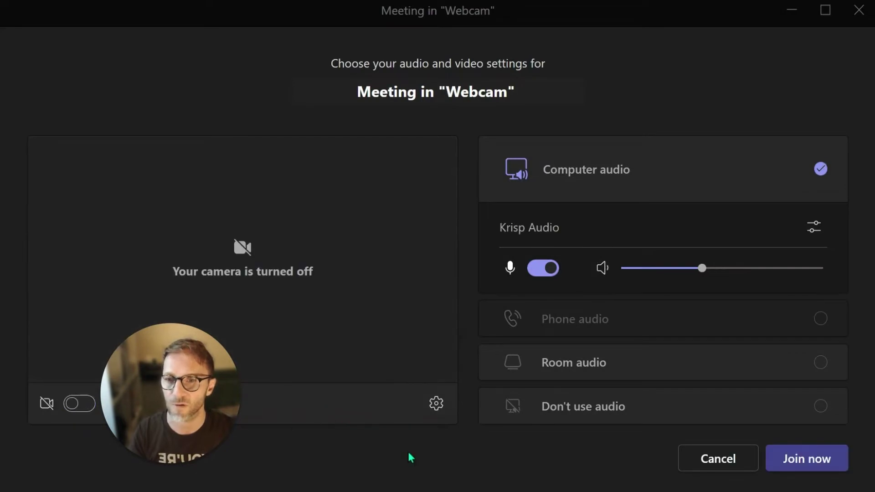
Turn the camera on in the pre-join preview.
{"action": "left_click", "coordinate": [79, 403]}
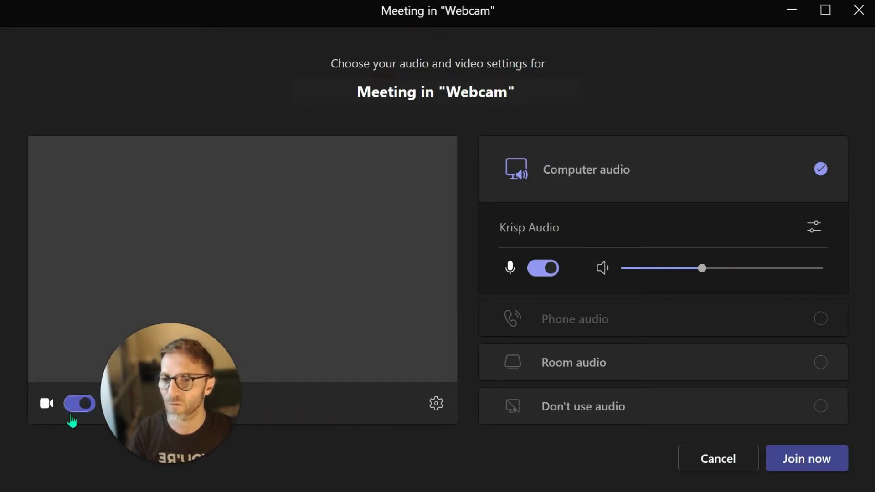
{"action": "left_click", "coordinate": [79, 403]}
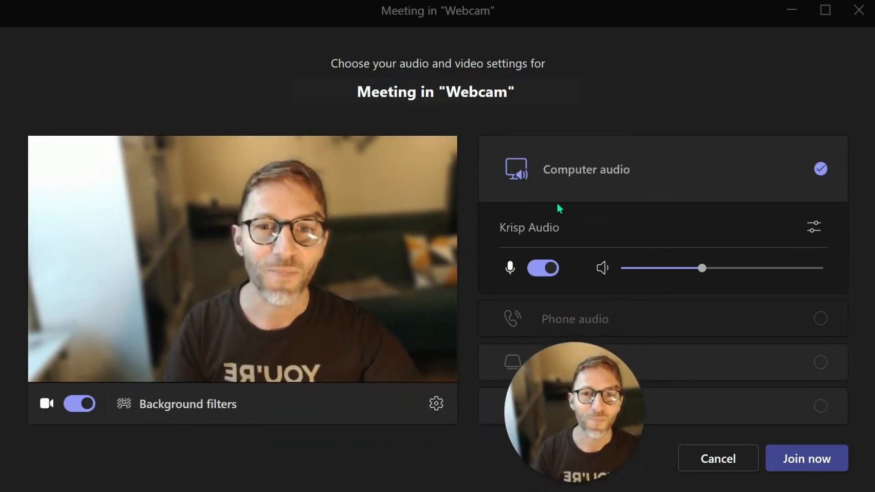
{"action": "mouse_move", "coordinate": [806, 458]}
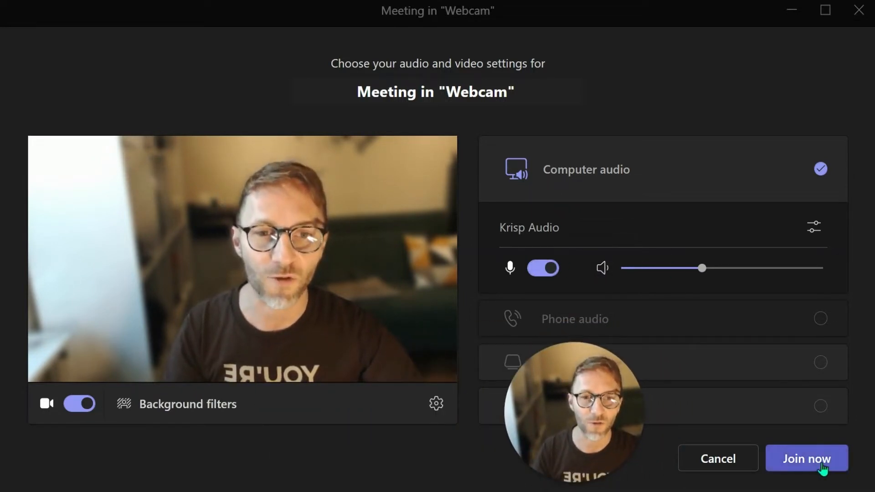
Join the meeting with live video and dismiss the 'Invite people to join you' prompt.
{"action": "left_click", "coordinate": [806, 459]}
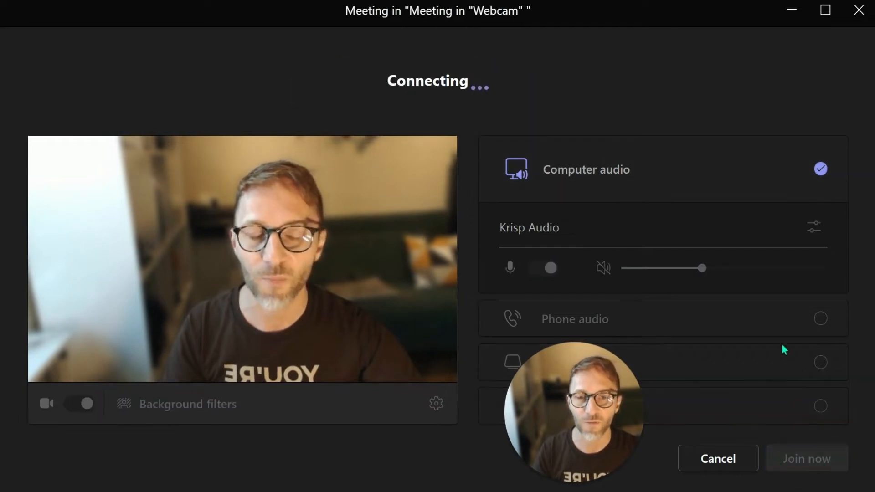
{"action": "mouse_move", "coordinate": [730, 212]}
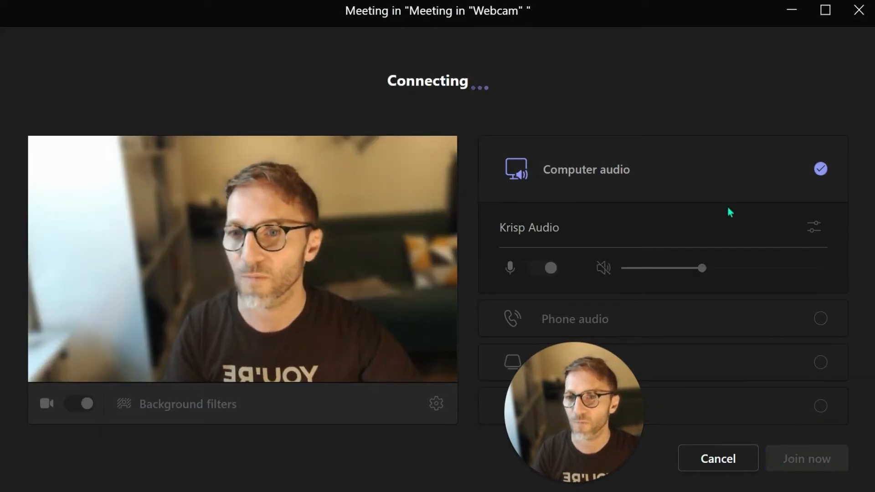
{"action": "left_click", "coordinate": [806, 458]}
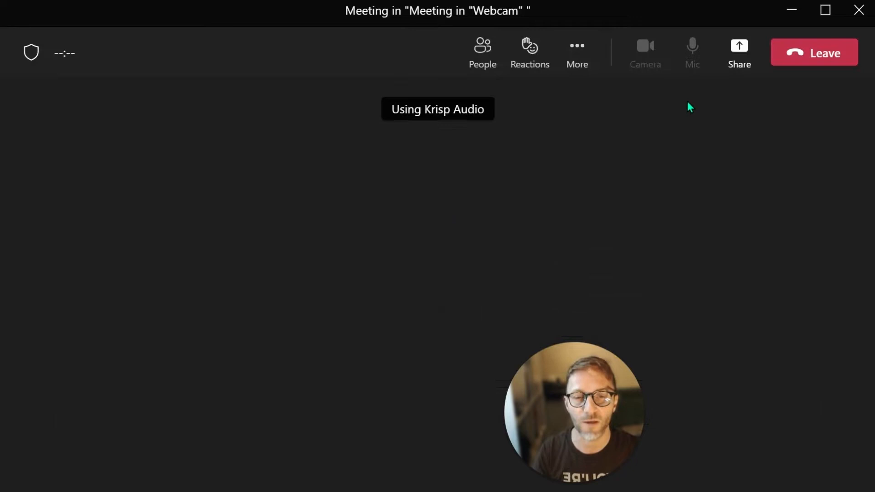
{"action": "left_click", "coordinate": [466, 52]}
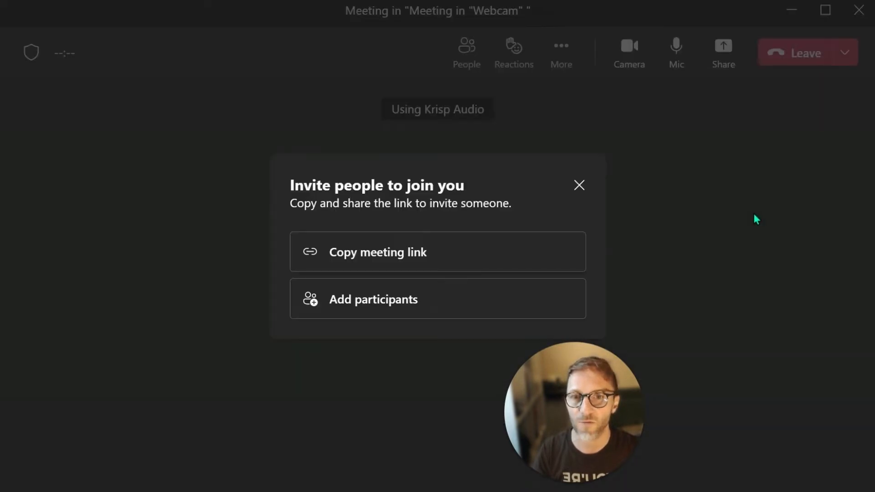
{"action": "left_click", "coordinate": [579, 185]}
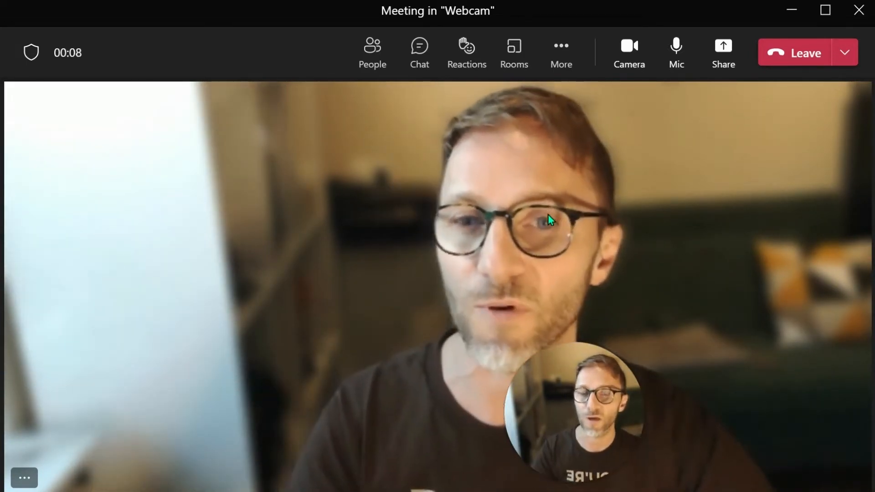
{"action": "mouse_move", "coordinate": [451, 274]}
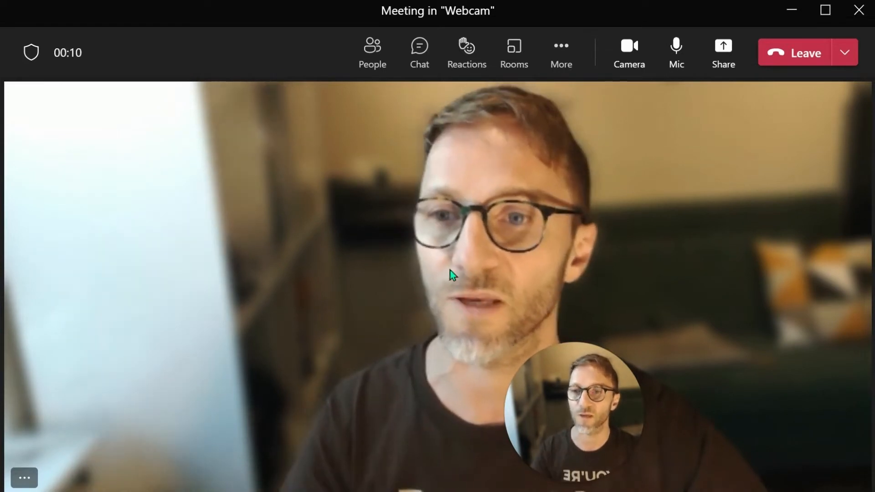
{"action": "mouse_move", "coordinate": [397, 302]}
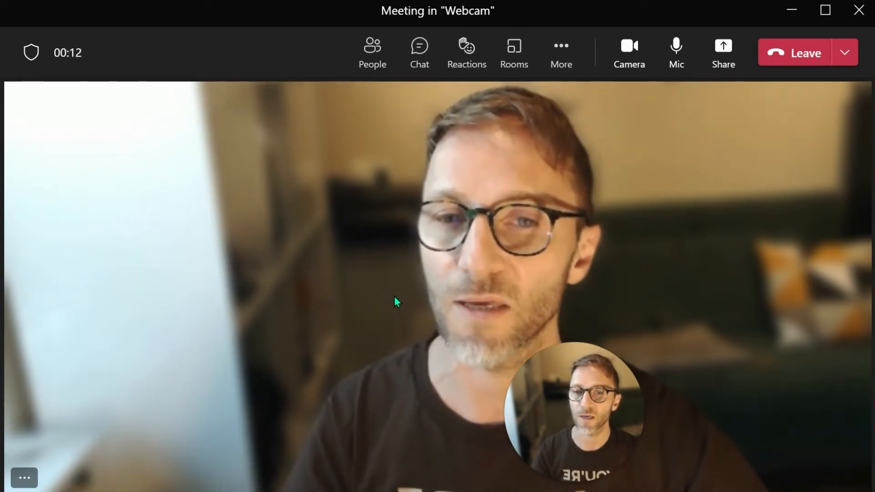
Turn the camera off so the meeting shows the profile picture, with the mic also off.
{"action": "left_click", "coordinate": [628, 52]}
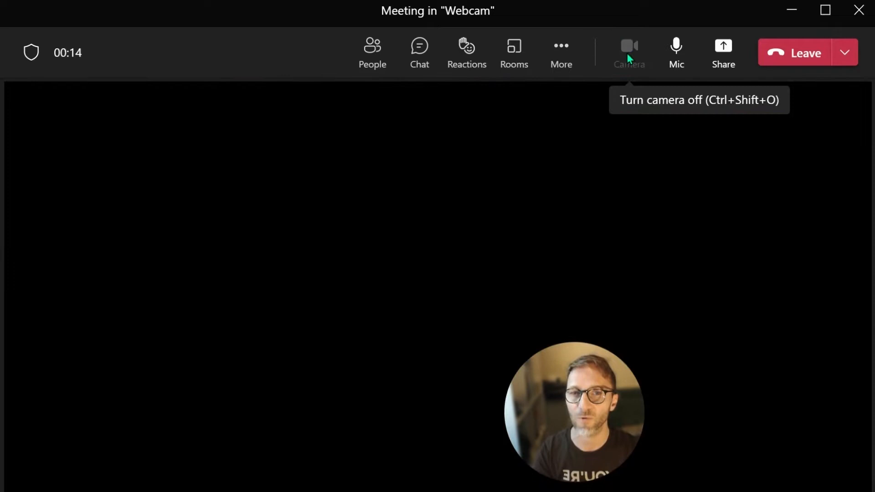
{"action": "left_click", "coordinate": [629, 52]}
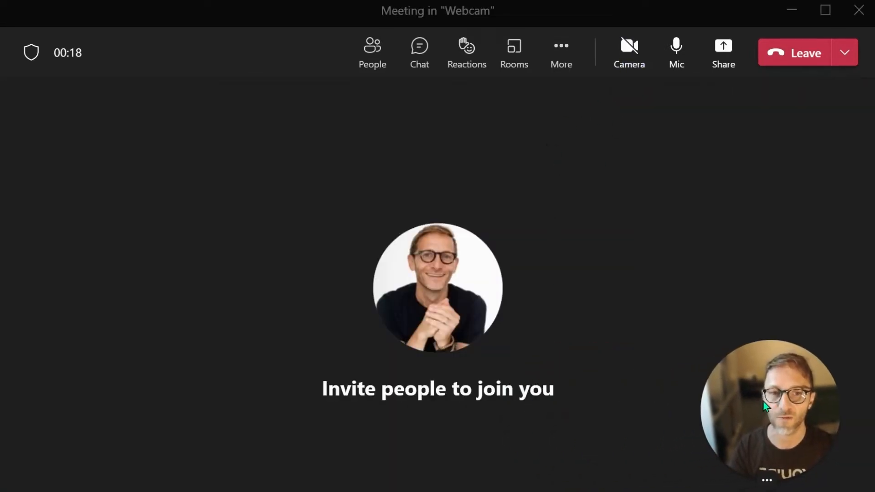
{"action": "mouse_move", "coordinate": [622, 152]}
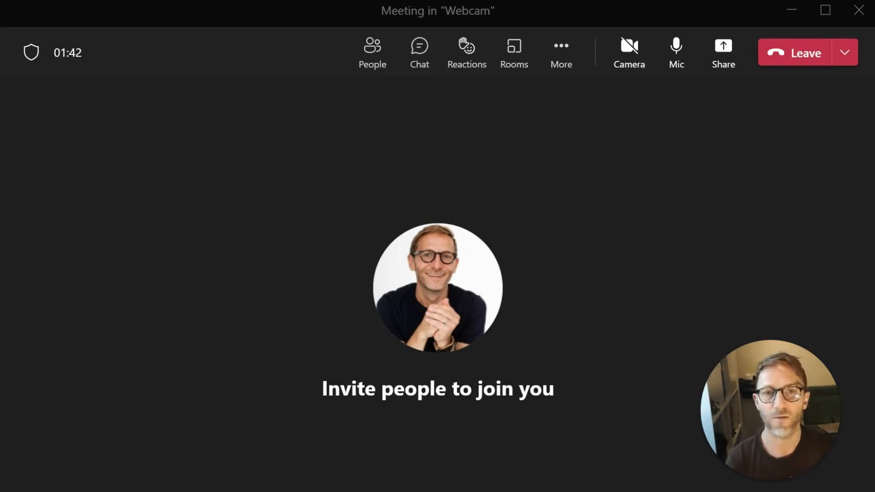
{"action": "left_click", "coordinate": [675, 51]}
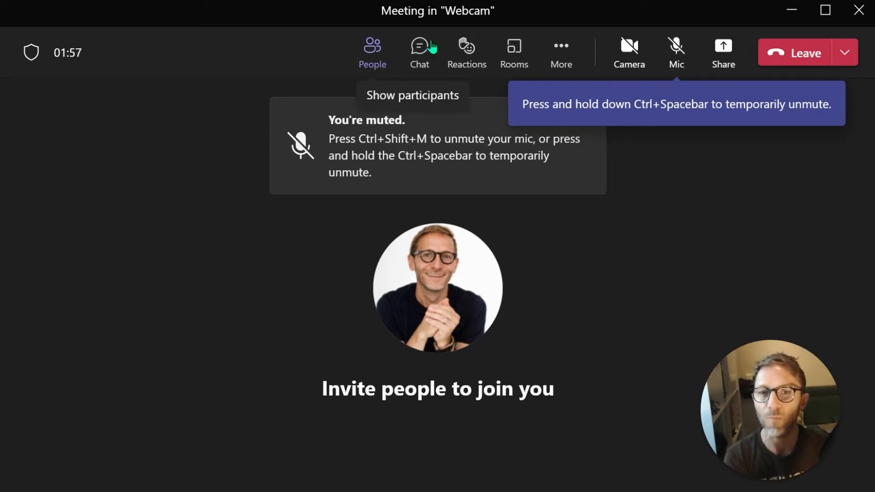
Check the Participants pane list, then close it to return to the meeting stage.
{"action": "left_click", "coordinate": [372, 52]}
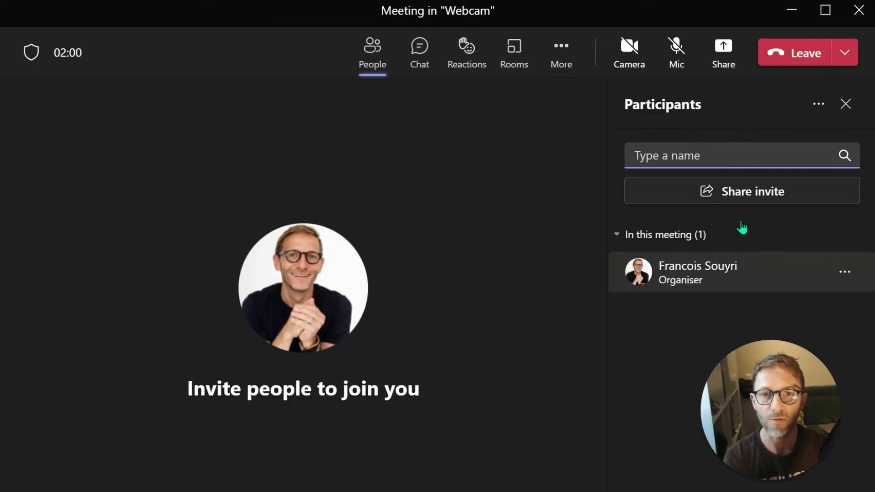
{"action": "left_click", "coordinate": [675, 48]}
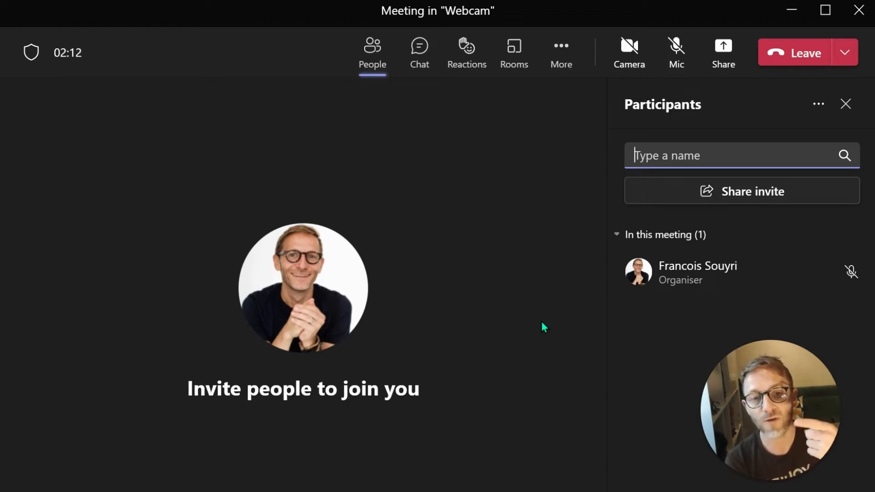
{"action": "left_click", "coordinate": [675, 46]}
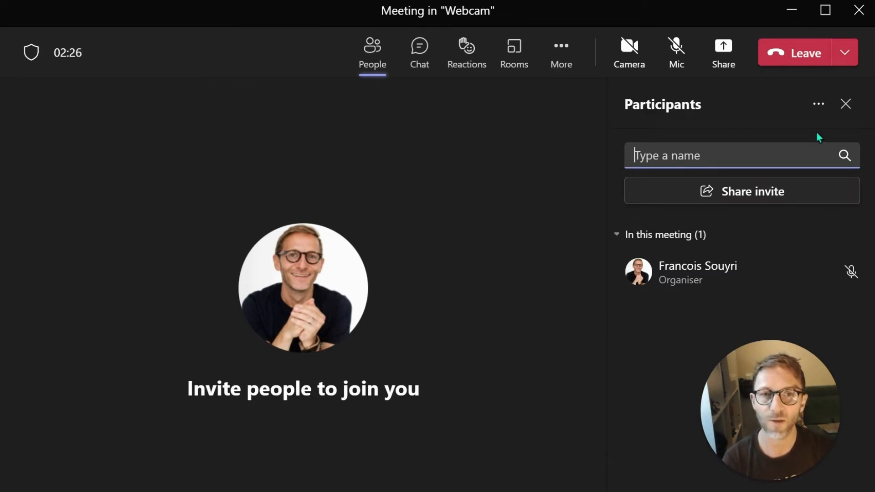
{"action": "left_click", "coordinate": [846, 104]}
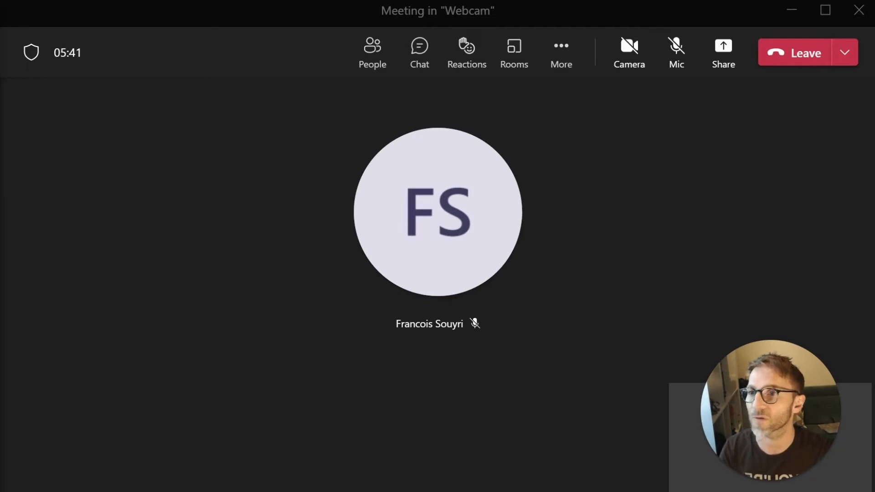
Switch to the browser tab running the web guest's view of the meeting.
{"action": "left_click", "coordinate": [675, 52]}
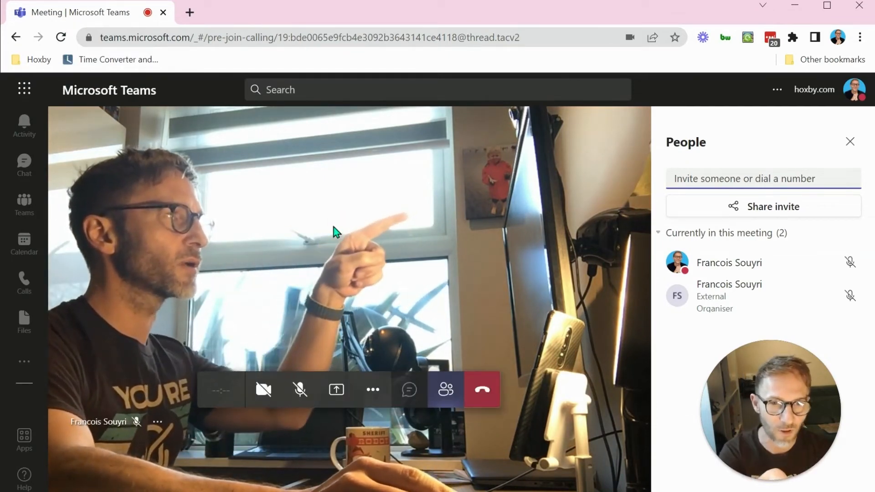
{"action": "mouse_move", "coordinate": [314, 204]}
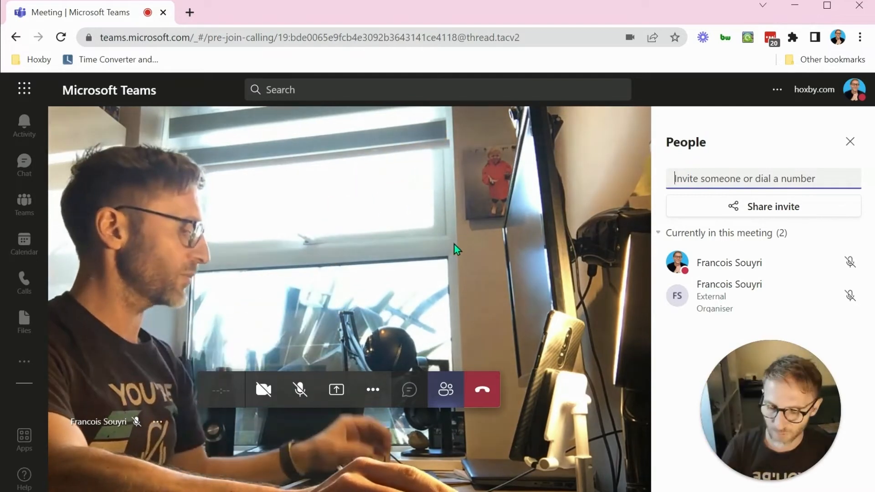
Return from the web guest's meeting to the Teams desktop meeting window.
{"action": "left_click", "coordinate": [336, 389]}
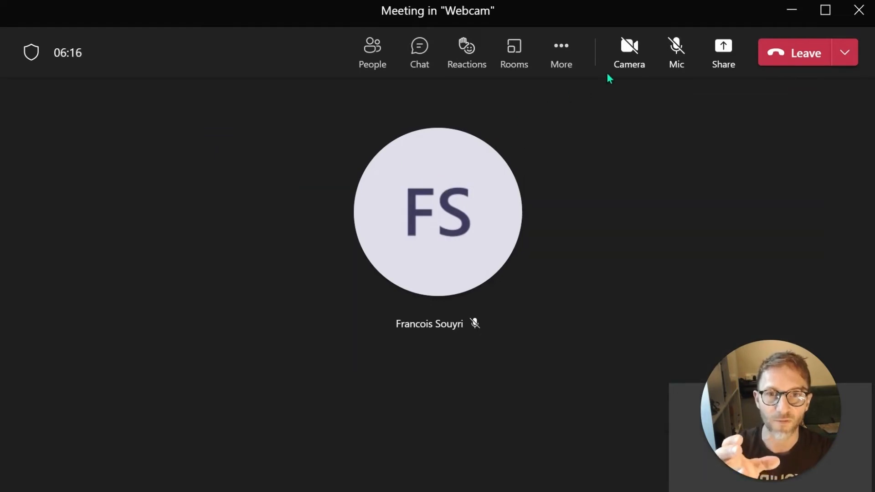
{"action": "mouse_move", "coordinate": [629, 53]}
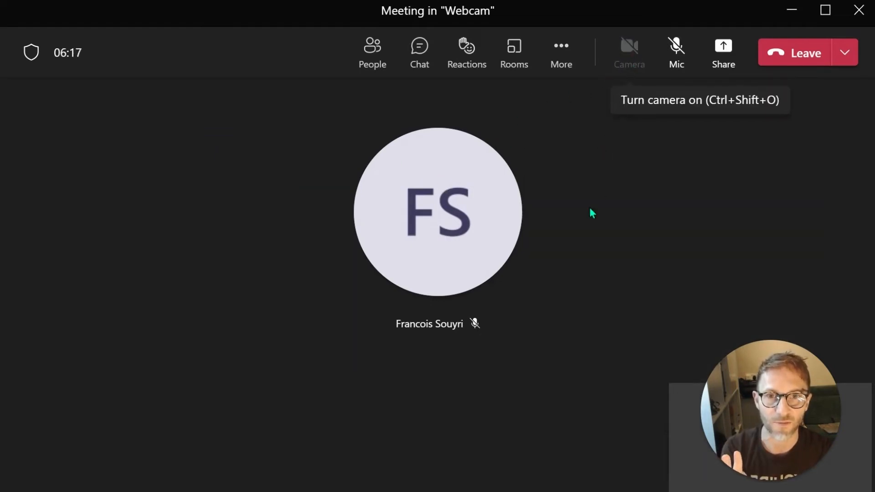
Leave the desktop camera off and go back to the browser guest's meeting.
{"action": "left_click", "coordinate": [629, 50]}
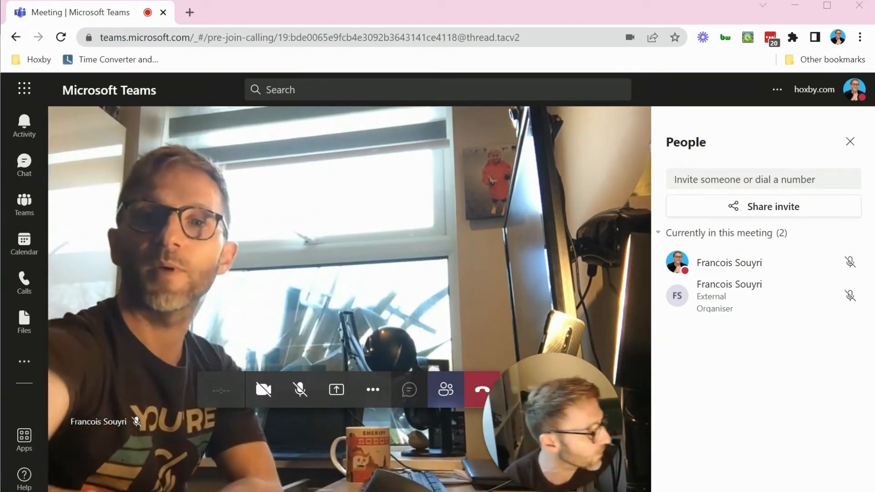
Toggle the guest's video off and on to switch cameras, ending on the wide room view.
{"action": "left_click", "coordinate": [262, 389]}
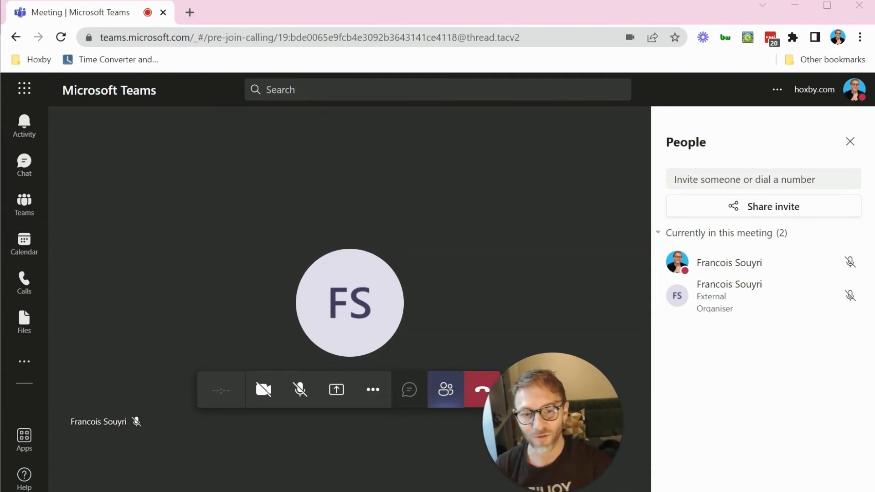
{"action": "left_click", "coordinate": [262, 389]}
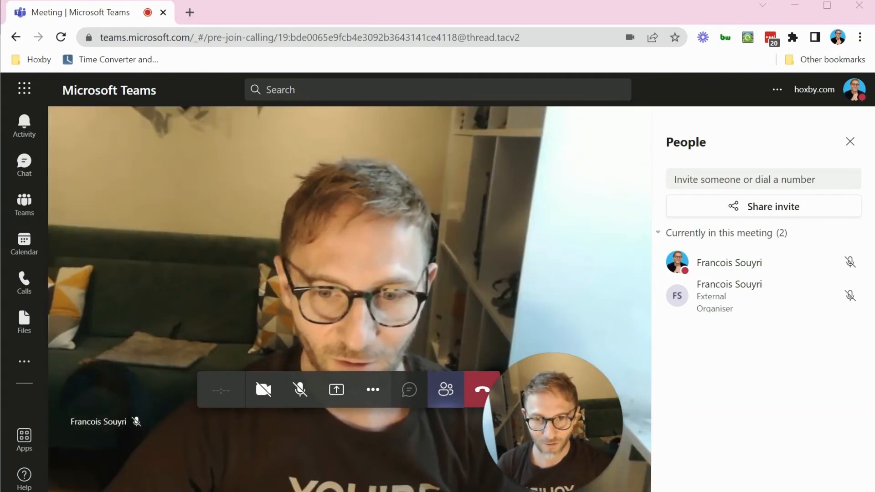
{"action": "left_click", "coordinate": [262, 389]}
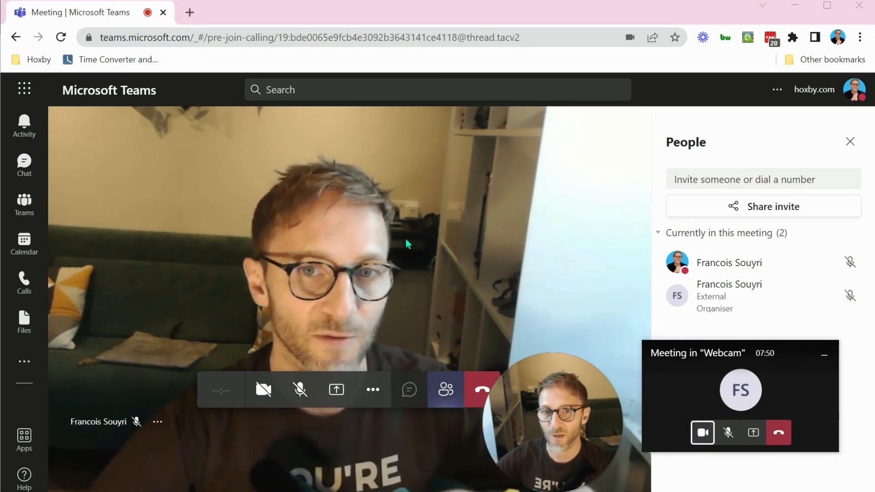
{"action": "mouse_move", "coordinate": [762, 295]}
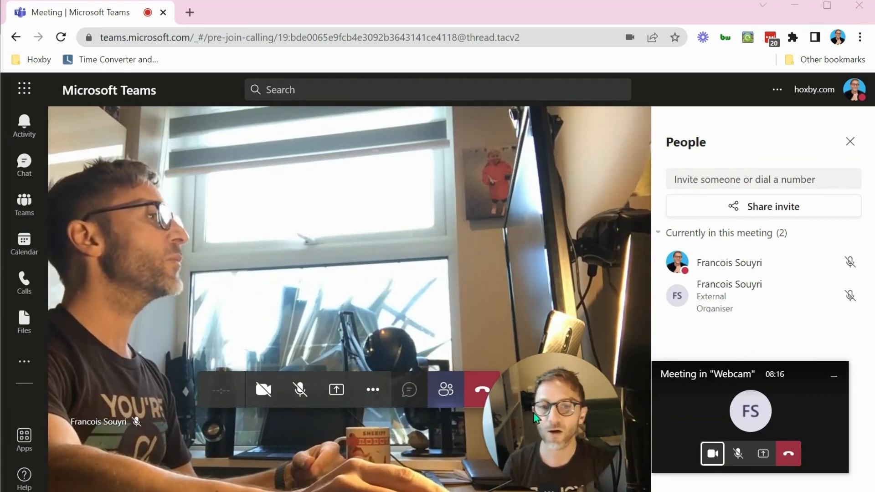
{"action": "mouse_move", "coordinate": [779, 292]}
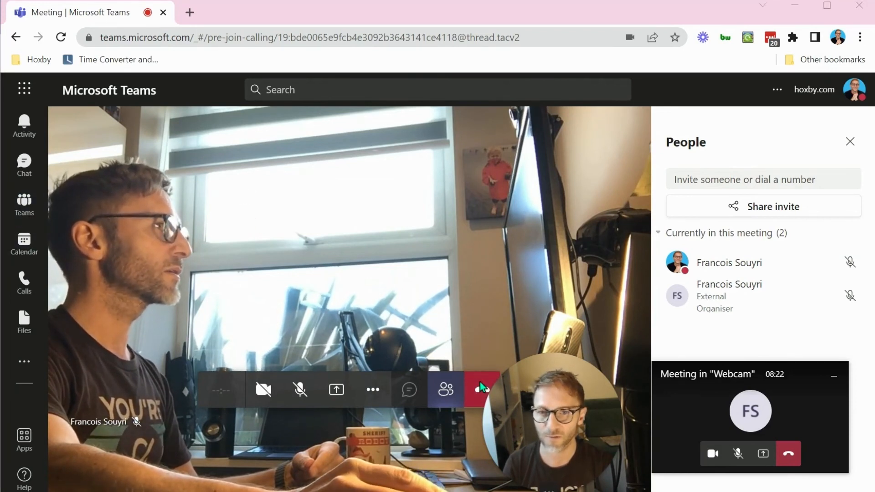
{"action": "mouse_move", "coordinate": [481, 389]}
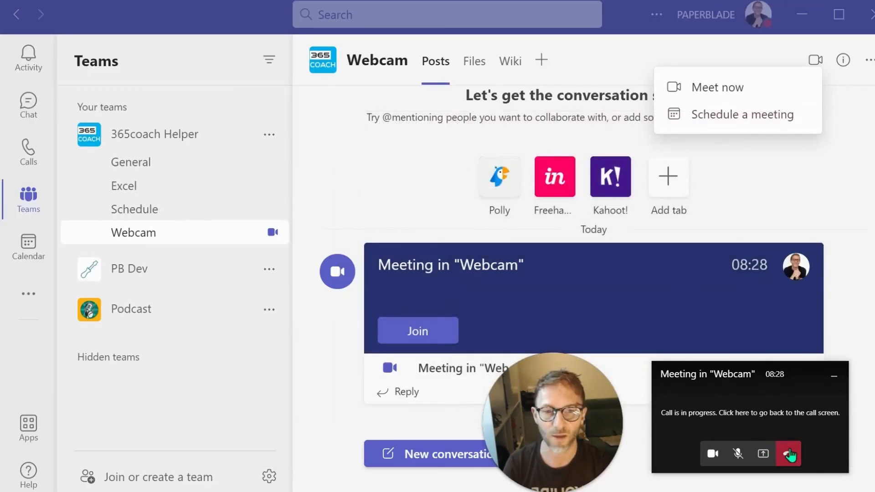
Hang up the desktop call from the compact call window.
{"action": "left_click", "coordinate": [787, 453]}
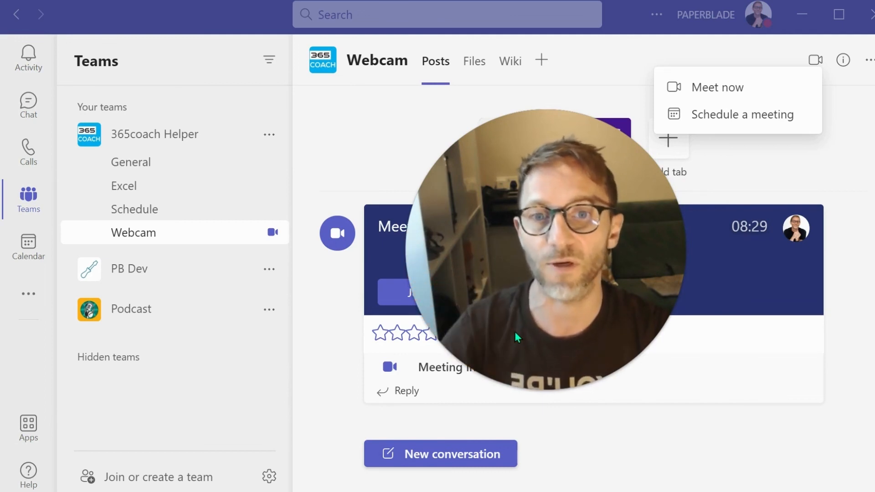
{"action": "mouse_move", "coordinate": [655, 178]}
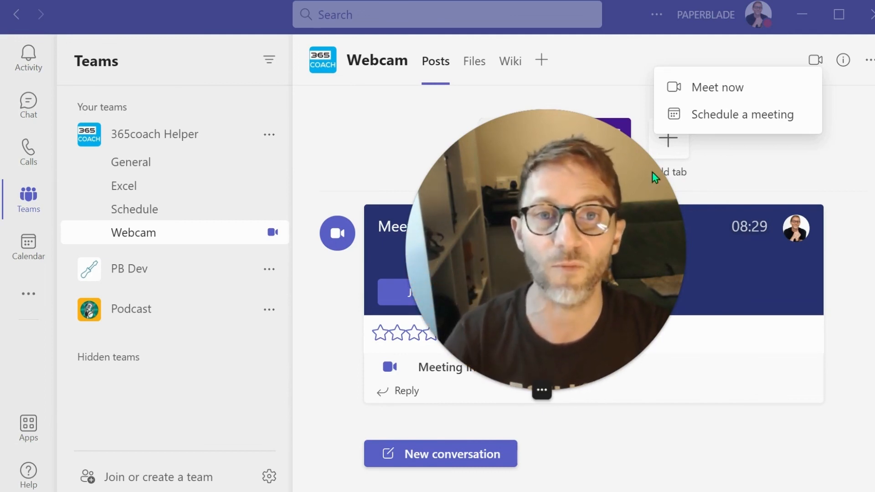
{"action": "mouse_move", "coordinate": [6, 447]}
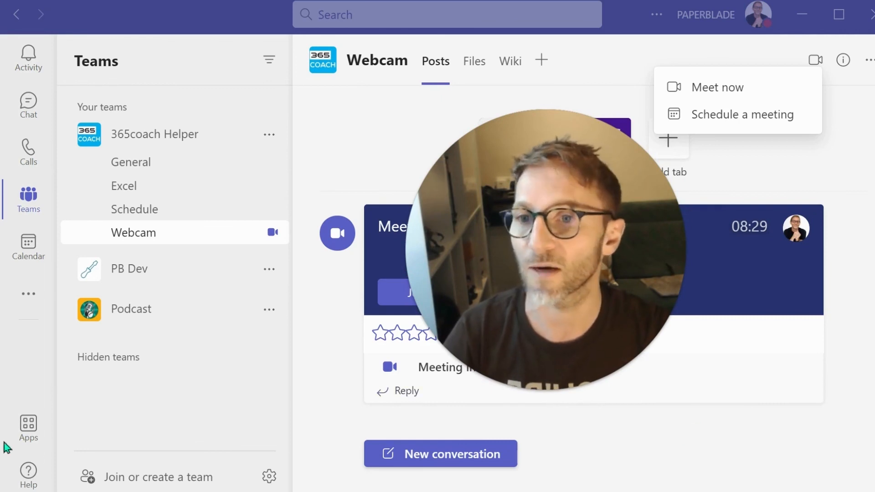